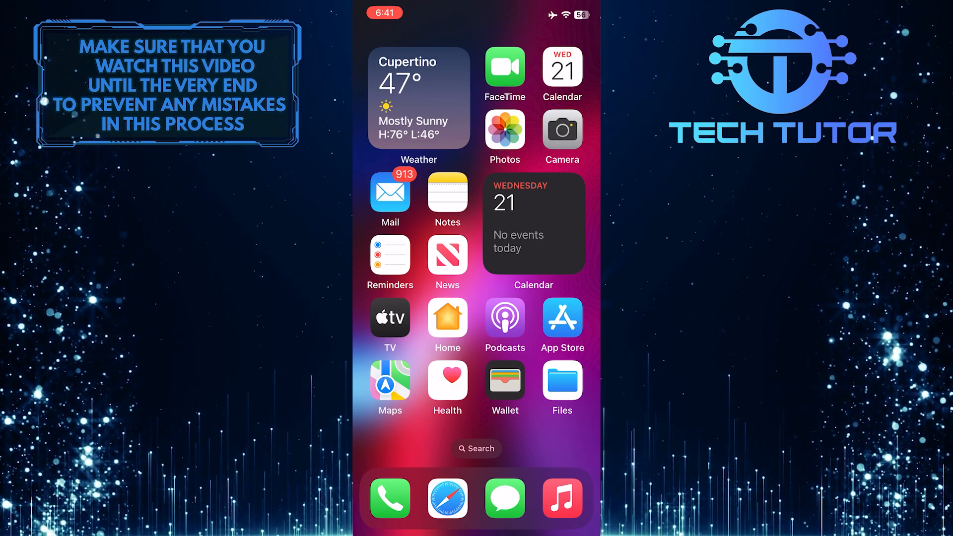
Search the App Store for 'Gboard' to list Gboard – the Google Keyboard first.
click(561, 321)
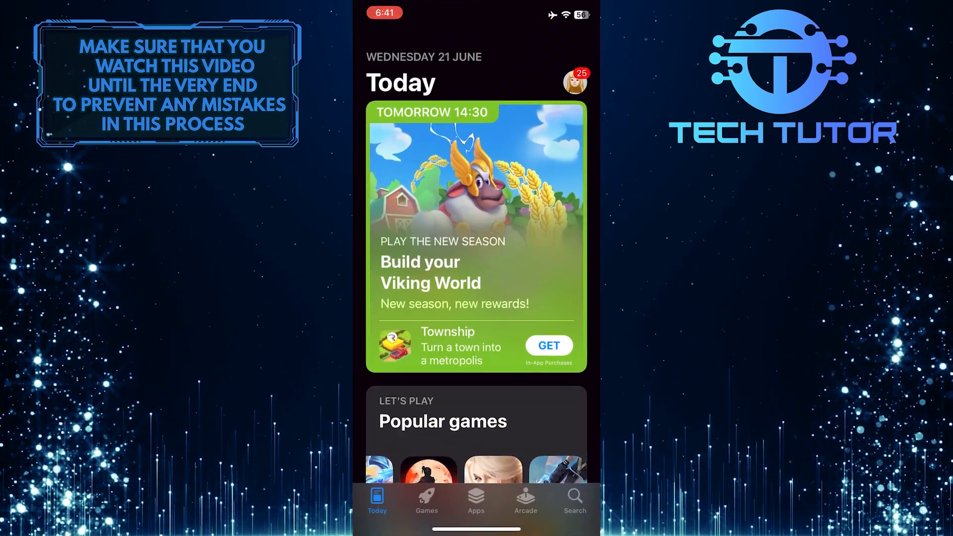
click(573, 499)
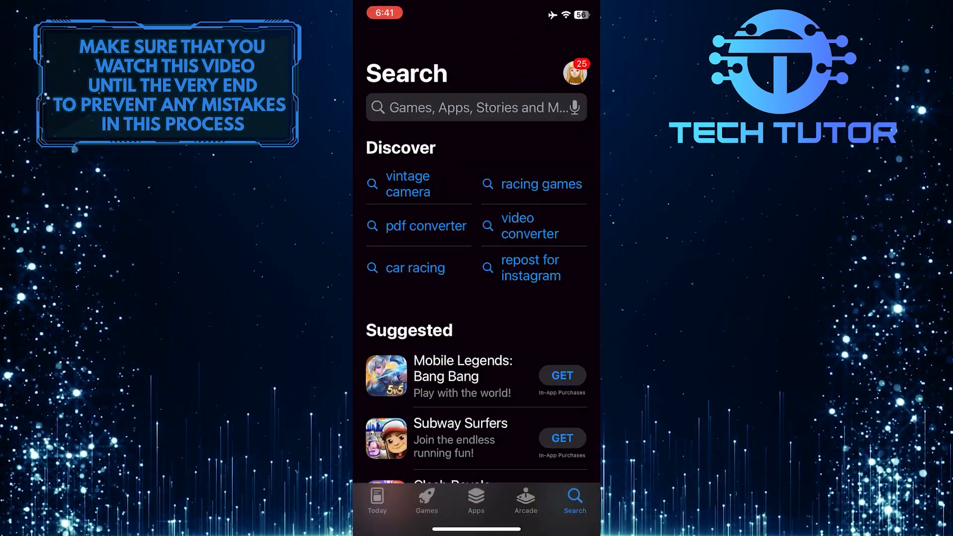
click(474, 107)
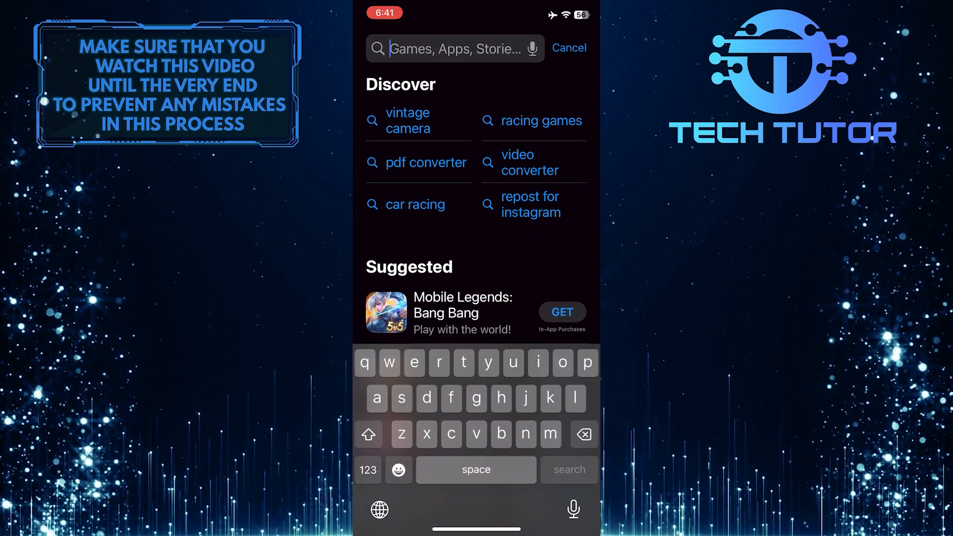
text(Gboard)
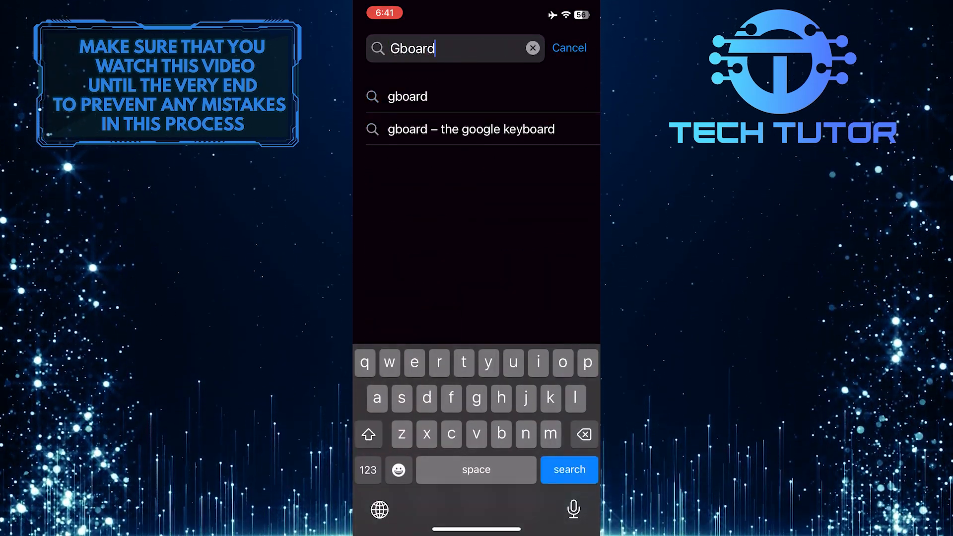
click(568, 470)
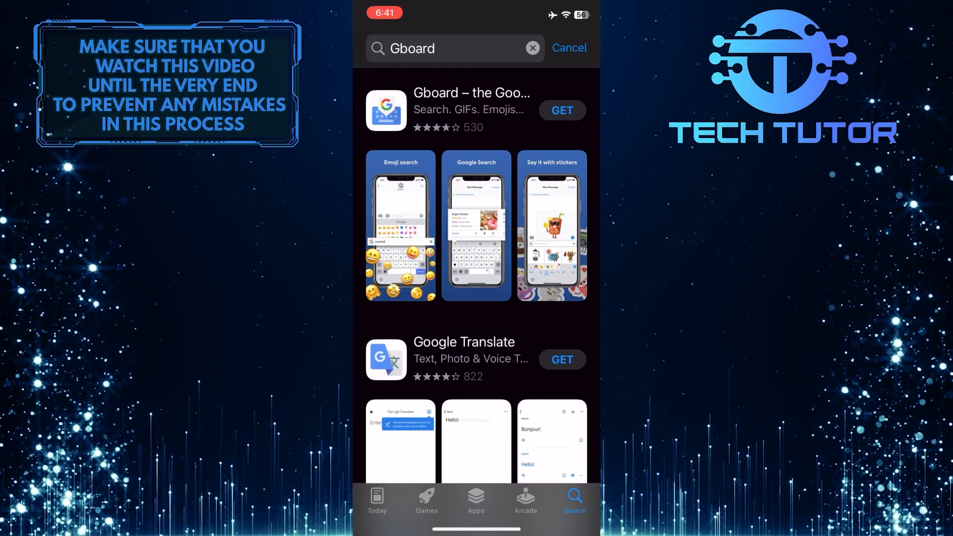
Download Gboard – the Google Keyboard from its store page and confirm the install.
click(471, 109)
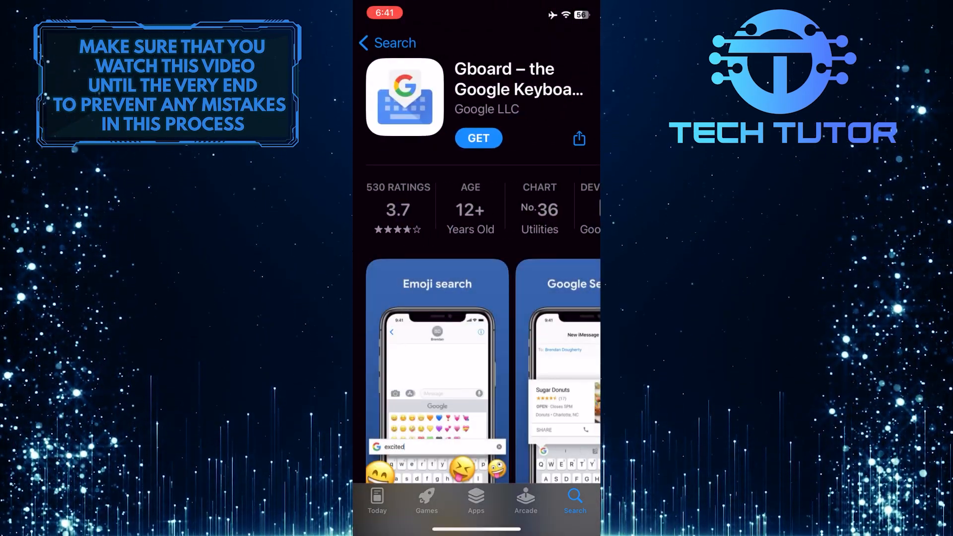
click(478, 138)
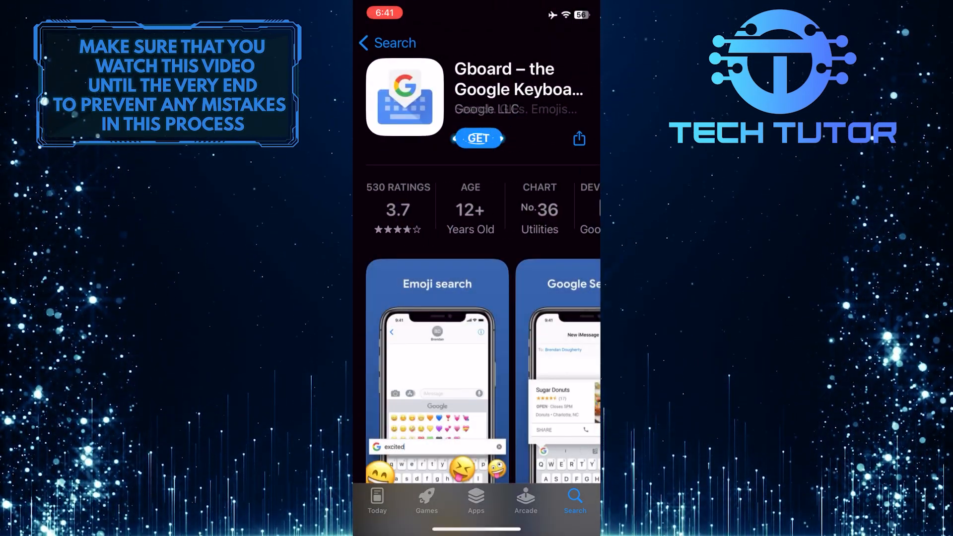
click(477, 138)
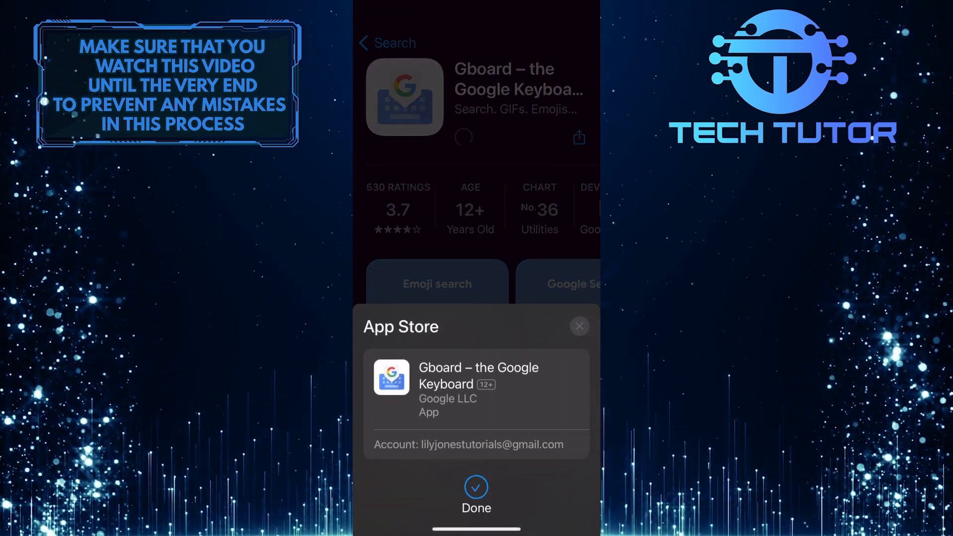
click(476, 492)
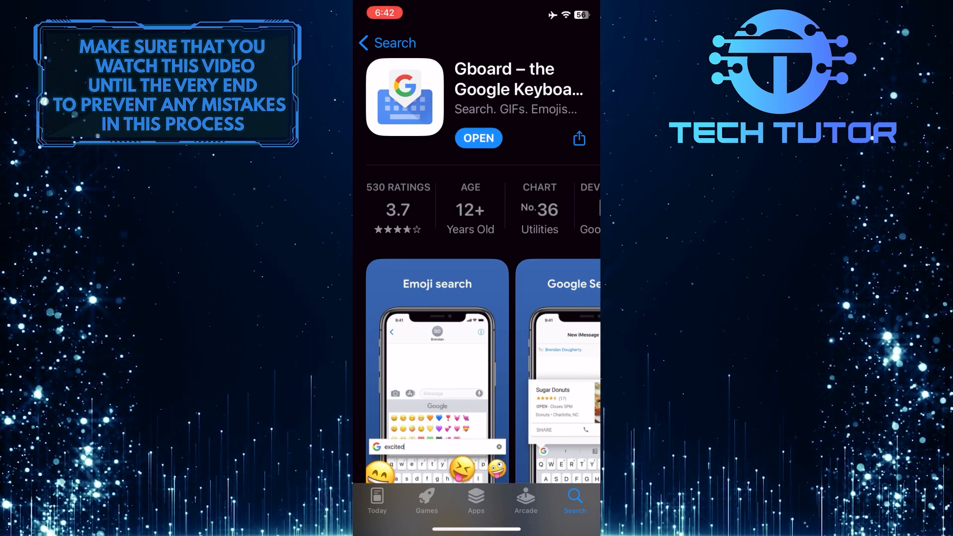
Launch the newly installed Gboard app to its welcome screen.
click(478, 138)
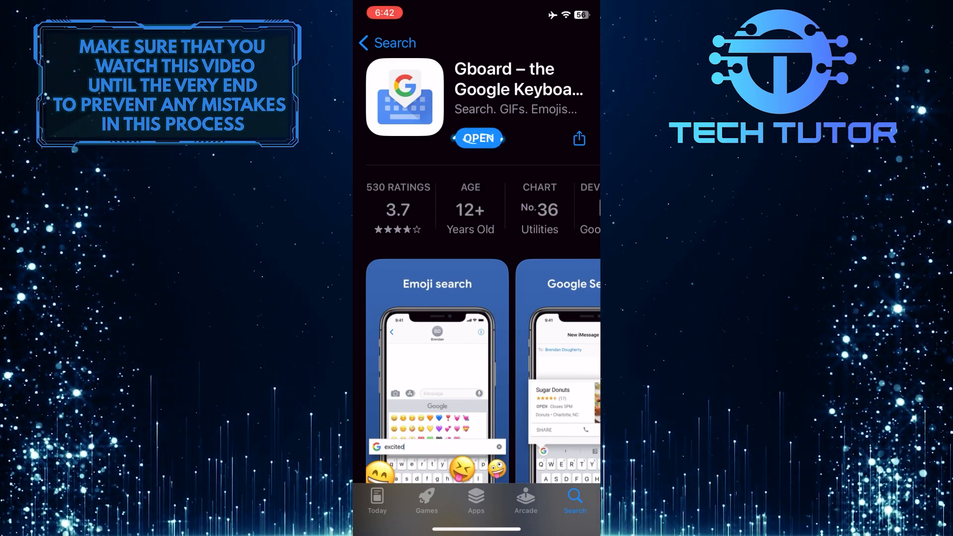
click(477, 138)
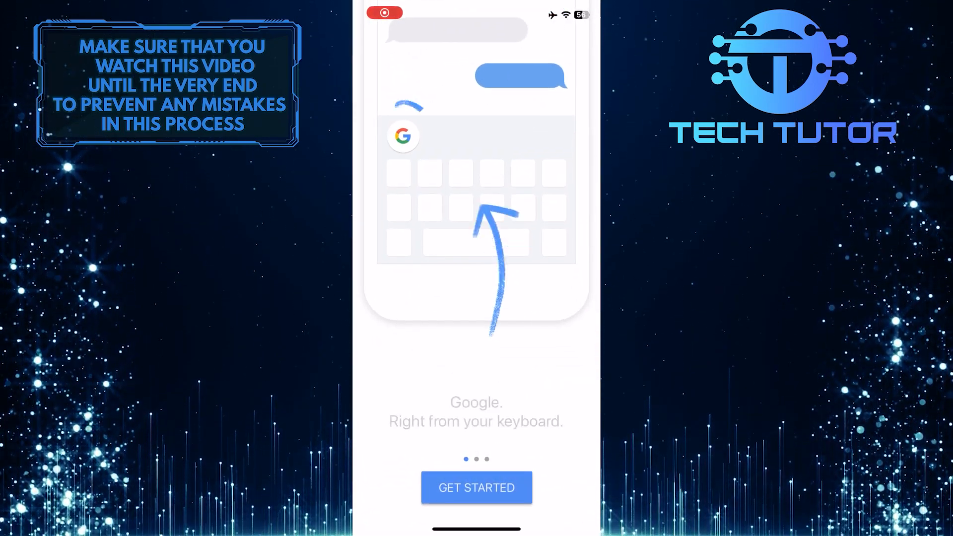
Swipe through Gboard's intro and use Get Started to reach the Keyboards settings.
scroll(left, 3)
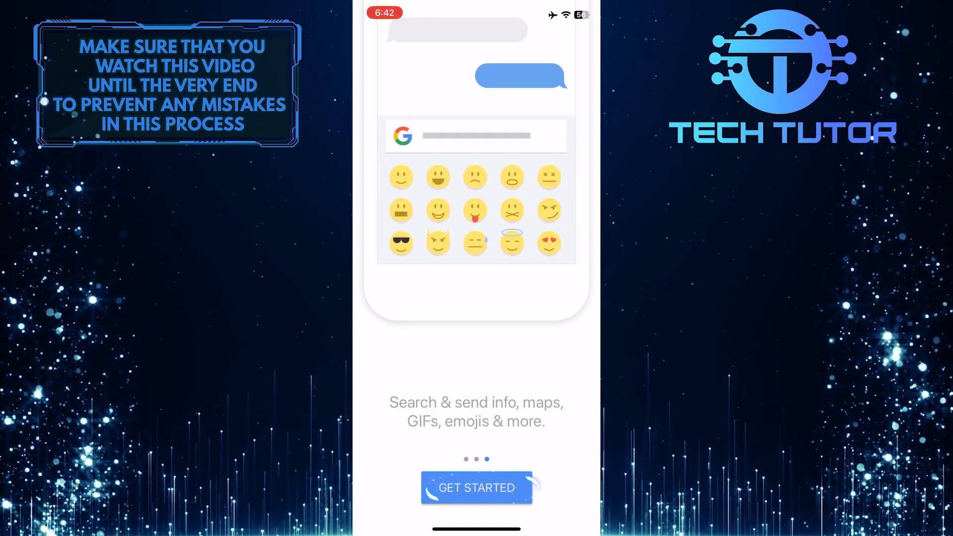
click(475, 487)
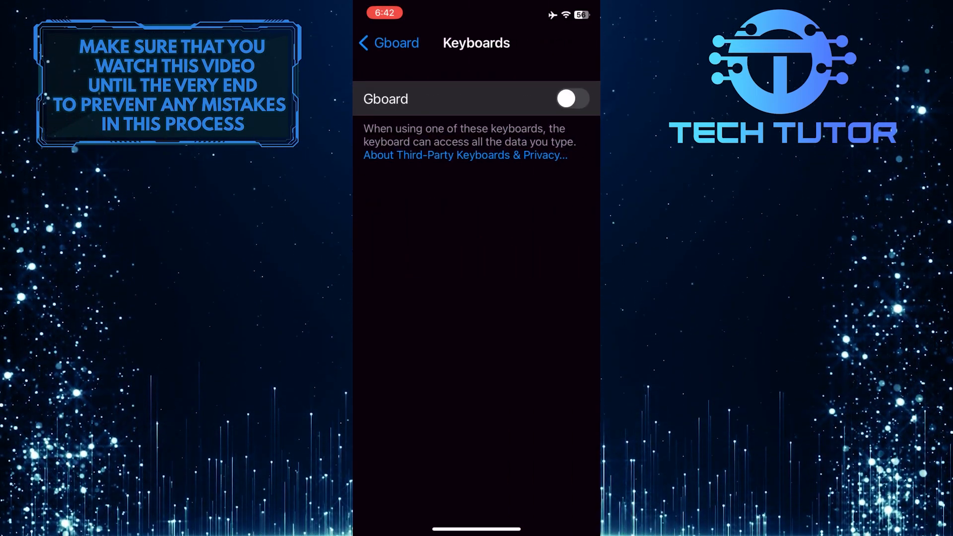
Switch on the Gboard keyboard, enable Allow Full Access and approve the alert.
click(571, 98)
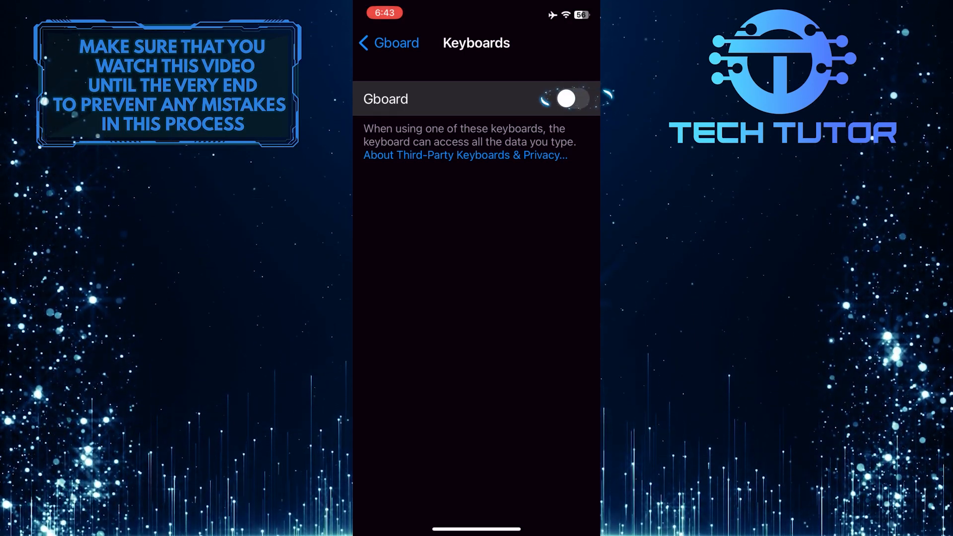
click(571, 98)
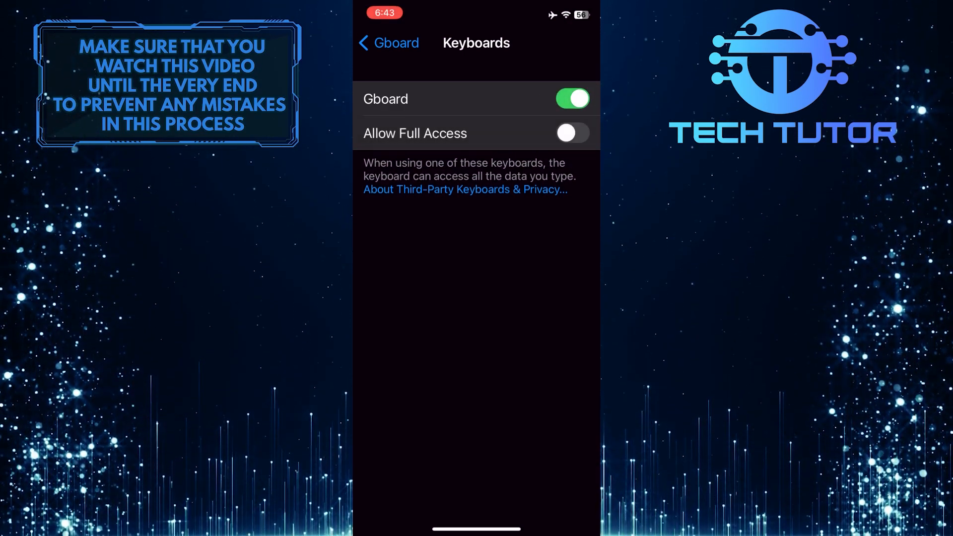
click(571, 132)
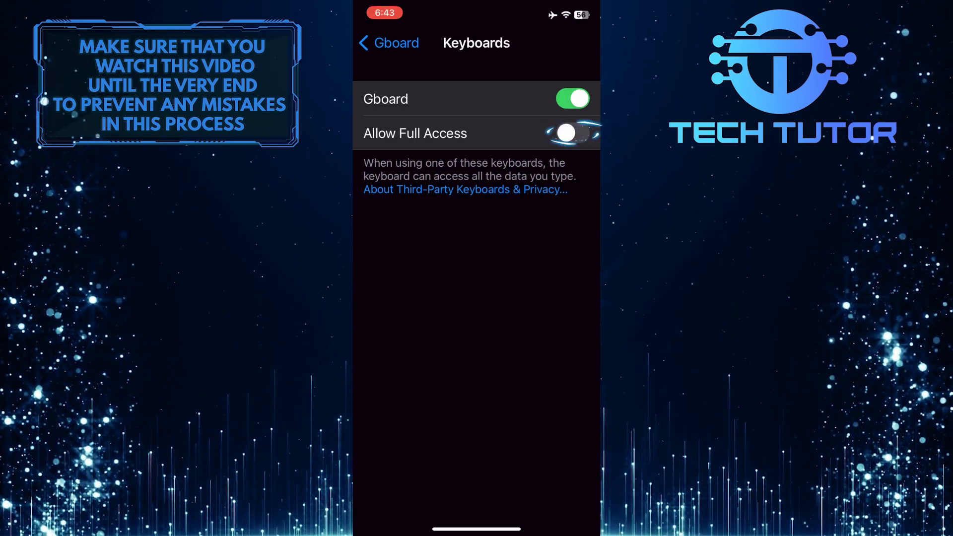
click(569, 133)
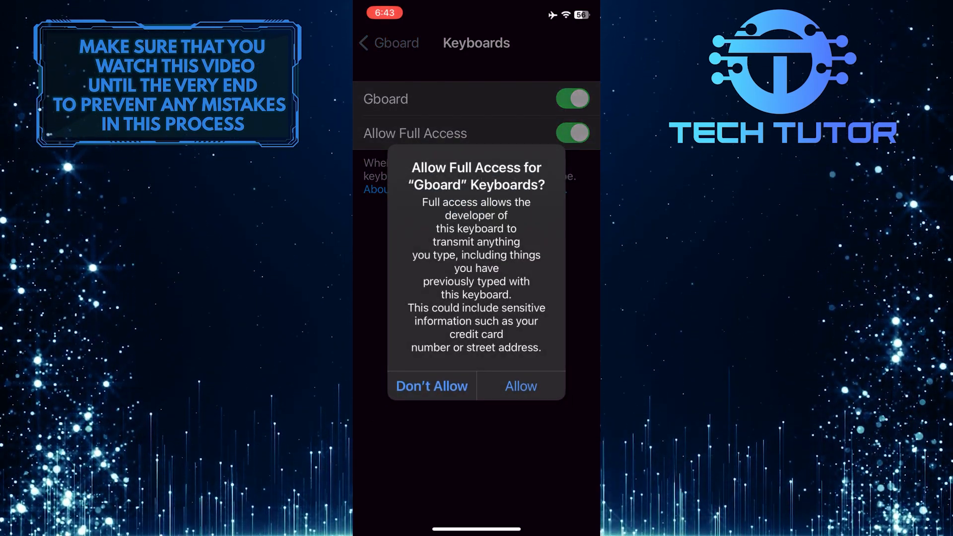
click(519, 386)
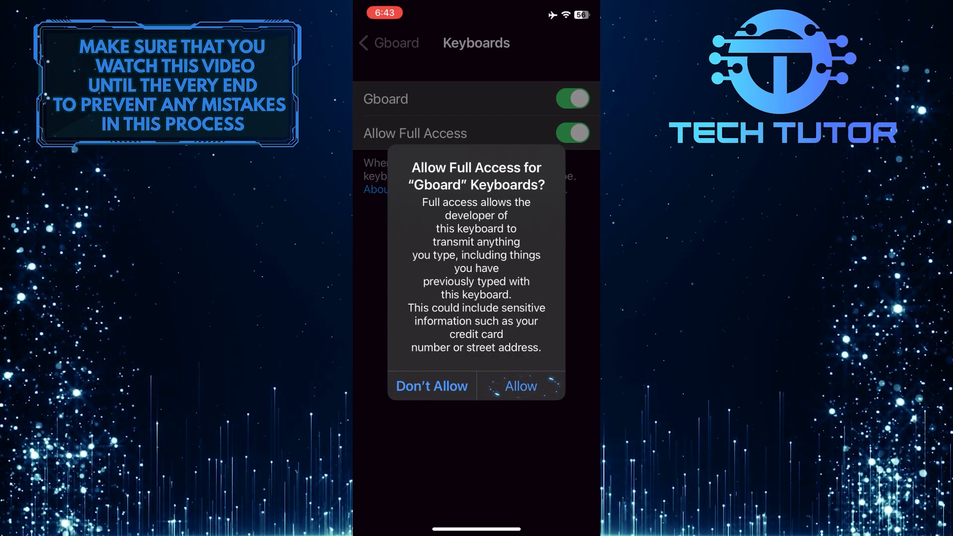
click(519, 386)
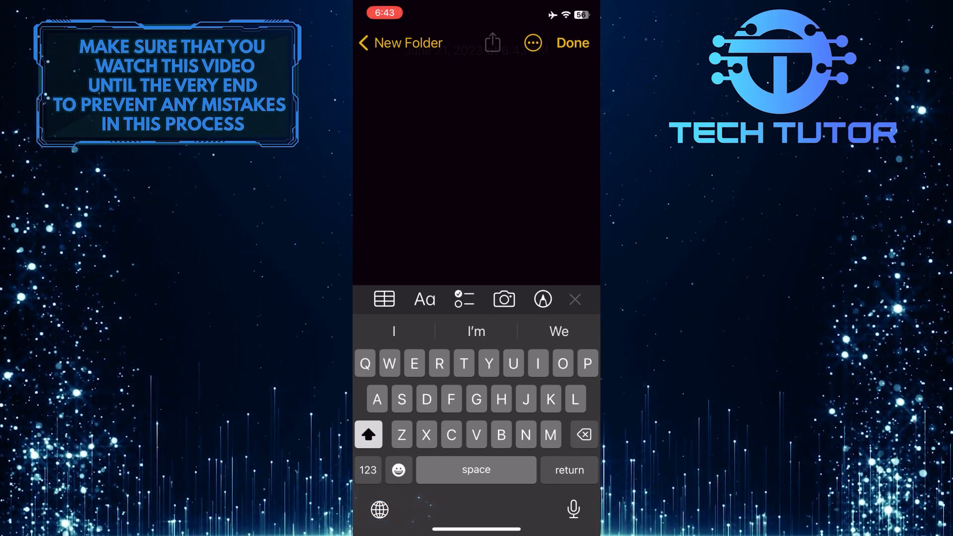
Choose Gboard from the globe-key keyboard list as the Notes input keyboard.
click(380, 509)
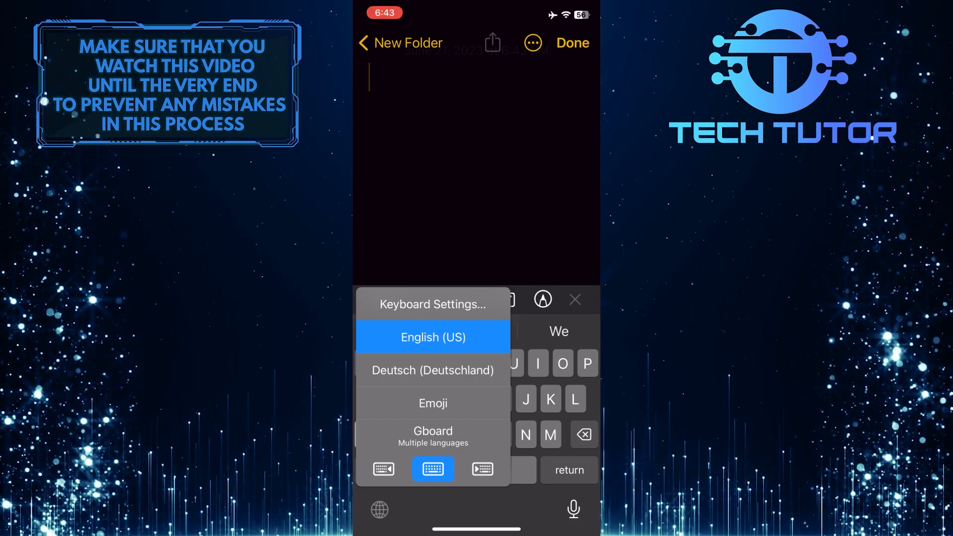
click(433, 435)
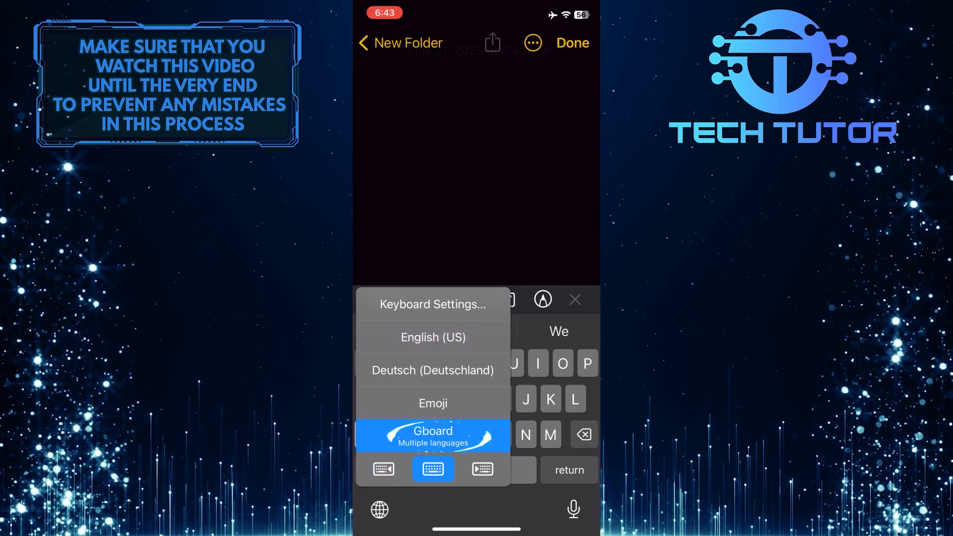